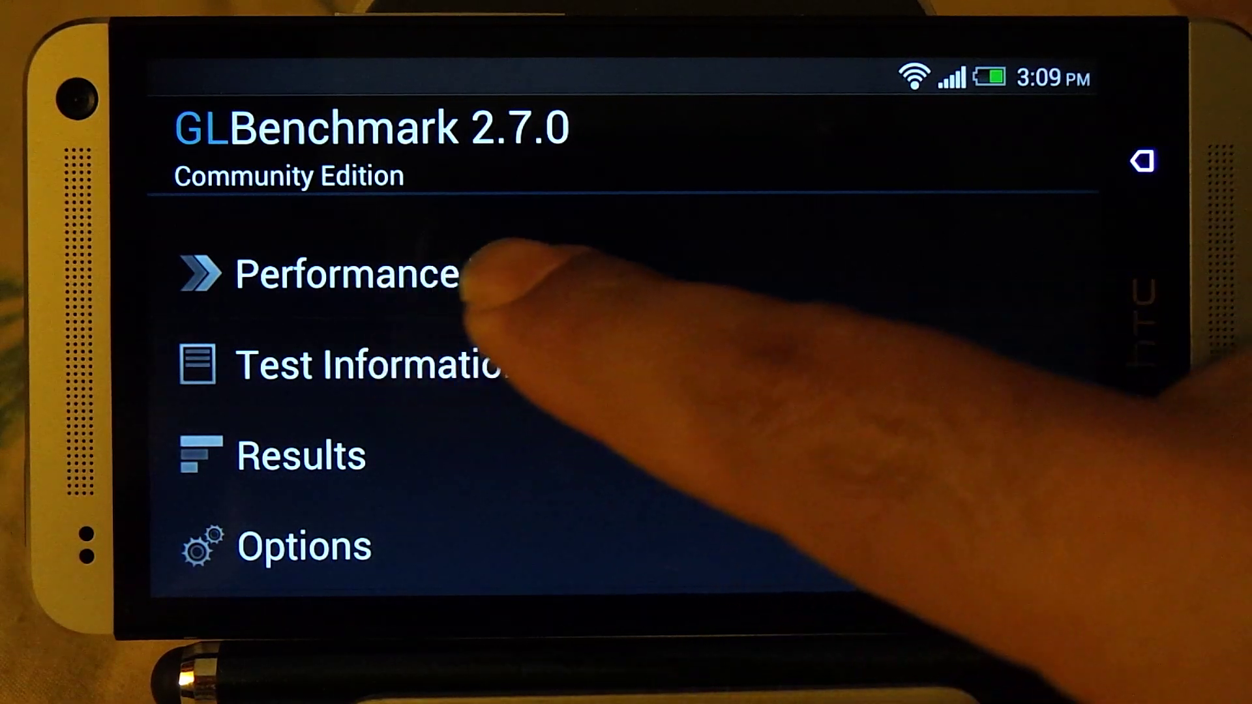
Select the T-Rex HD C24Z16 Offscreen and Onscreen performance tests and start the benchmark.
{"action": "left_click", "coordinate": [346, 272]}
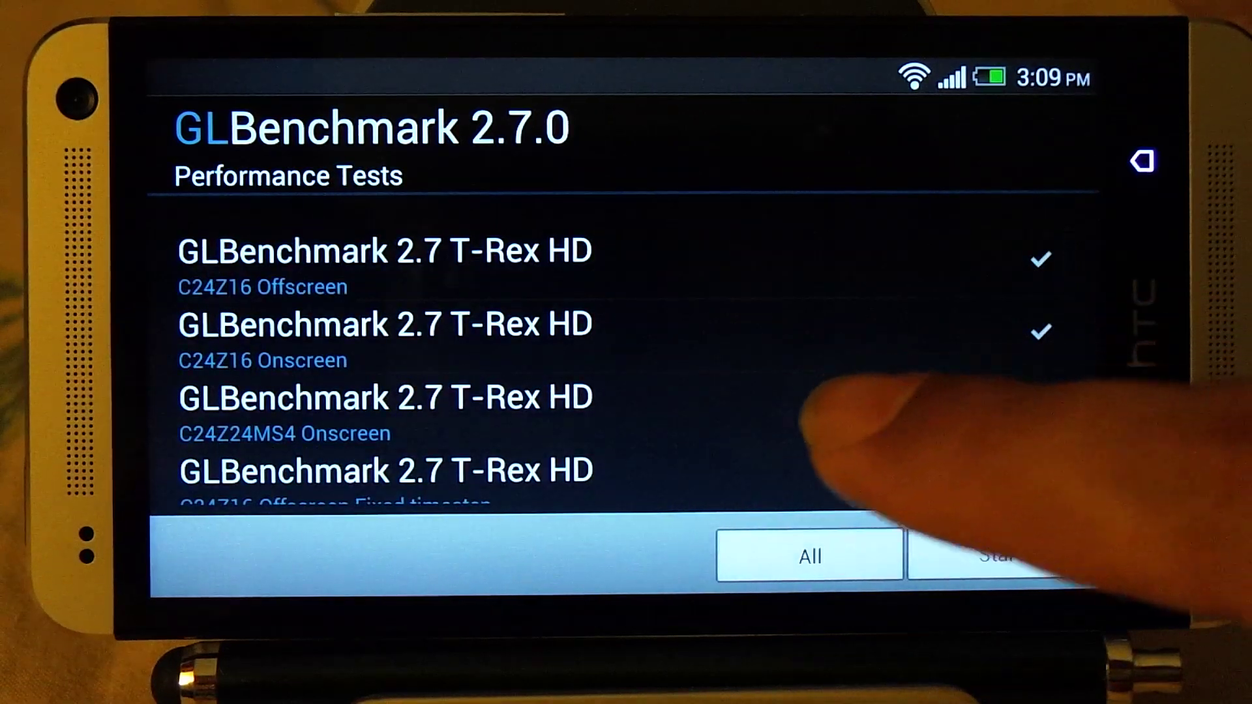
{"action": "scroll", "scroll_direction": "down", "scroll_amount": 3}
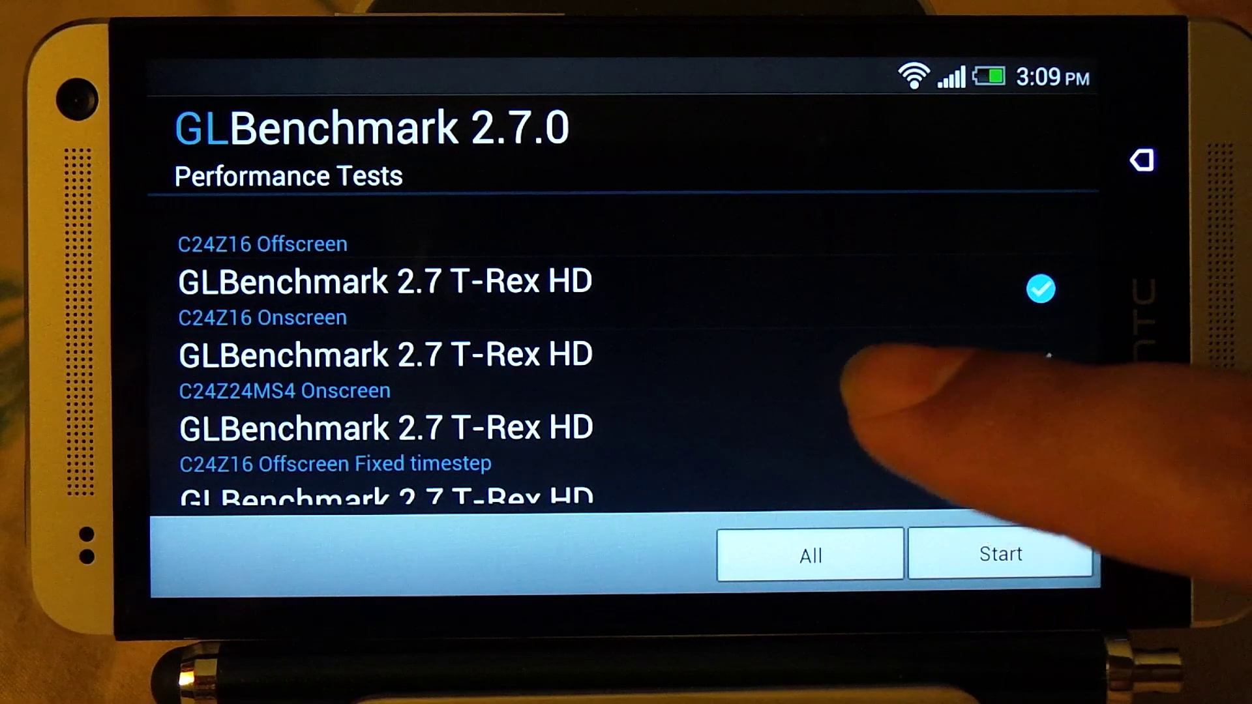
{"action": "scroll", "scroll_direction": "down", "scroll_amount": 3}
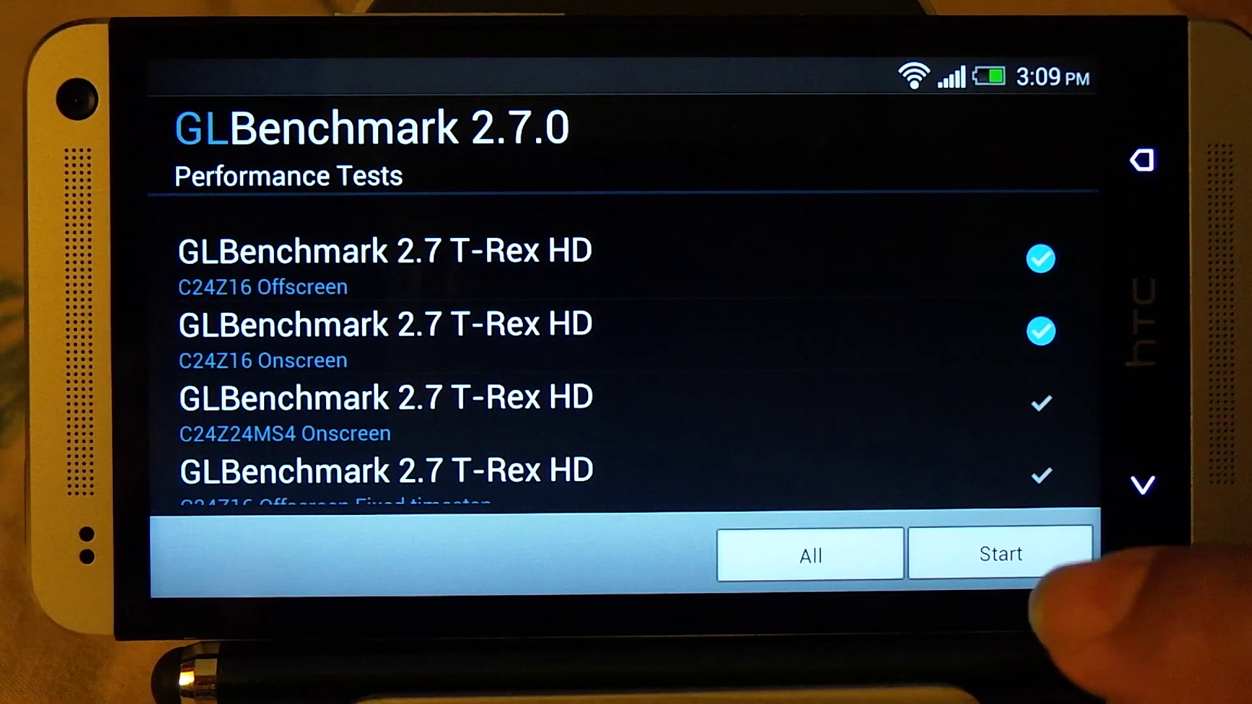
{"action": "left_click", "coordinate": [1000, 553]}
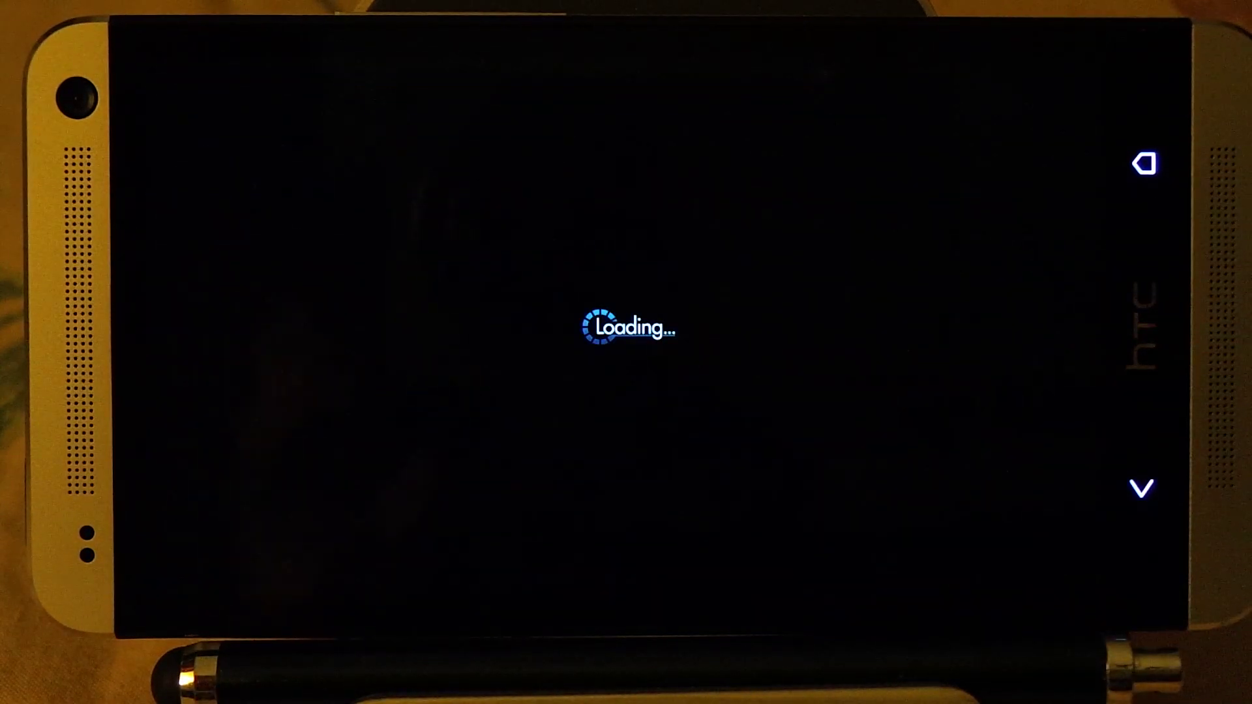